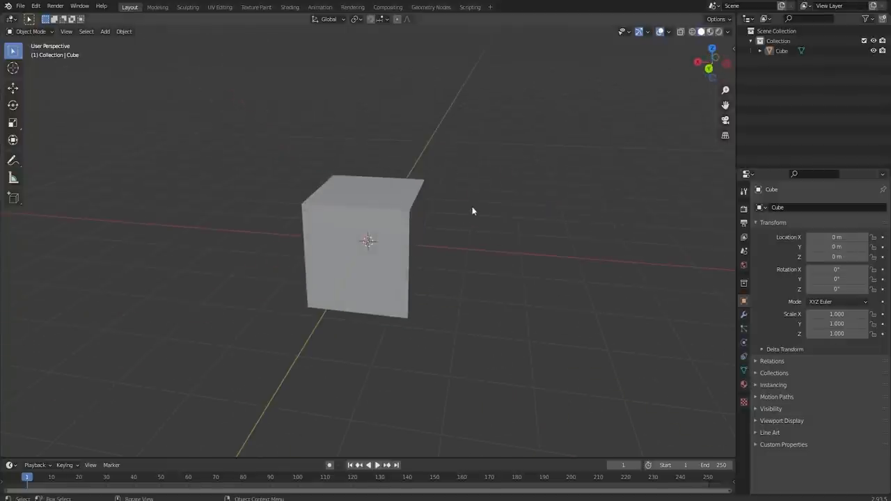
# - Orbit the default cube, enter Edit Mode and add loop cuts to the box
pyautogui.moveTo(474, 211); pyautogui.dragTo(336, 242)
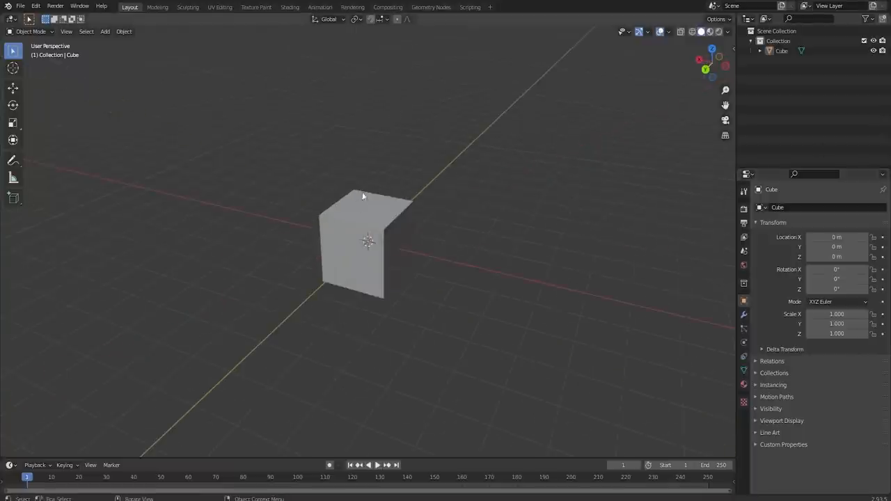
pyautogui.press('Tab')
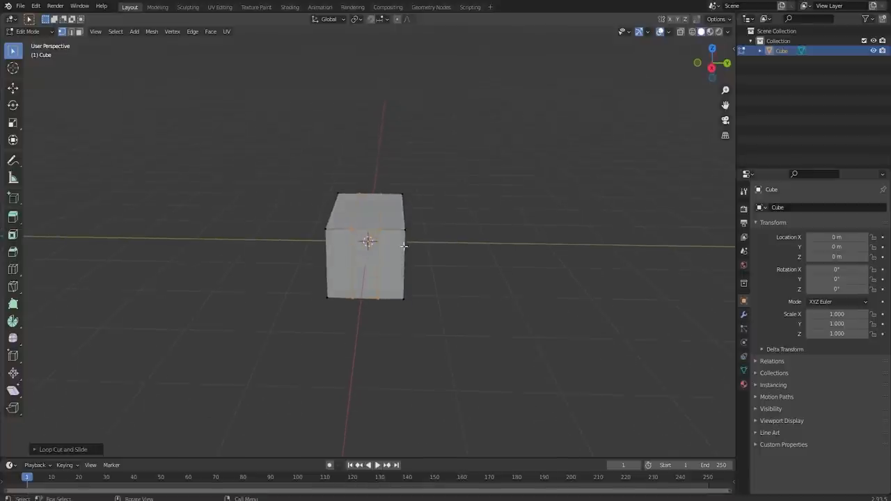
pyautogui.press('s')
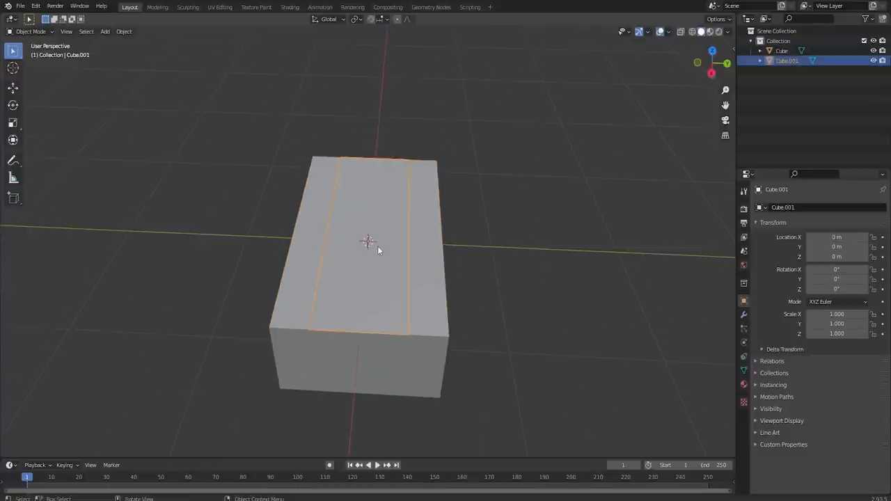
# - Add a Boolean Difference modifier to Cube.001 using Cube.003 as the cutter
pyautogui.moveTo(369, 240); pyautogui.dragTo(390, 257)
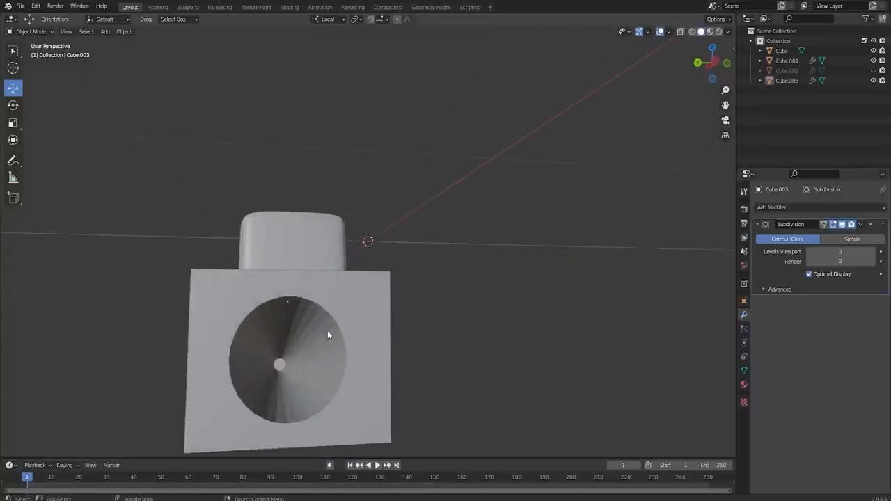
pyautogui.moveTo(327, 334); pyautogui.dragTo(414, 385)
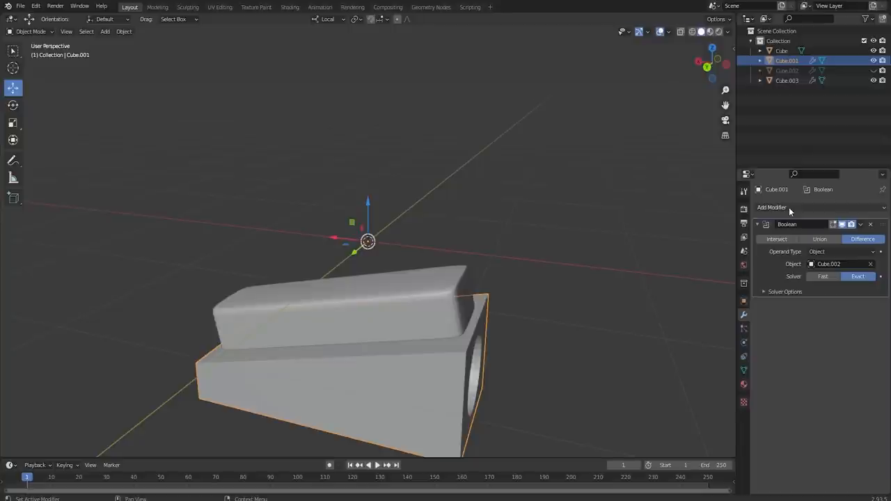
pyautogui.click(771, 207)
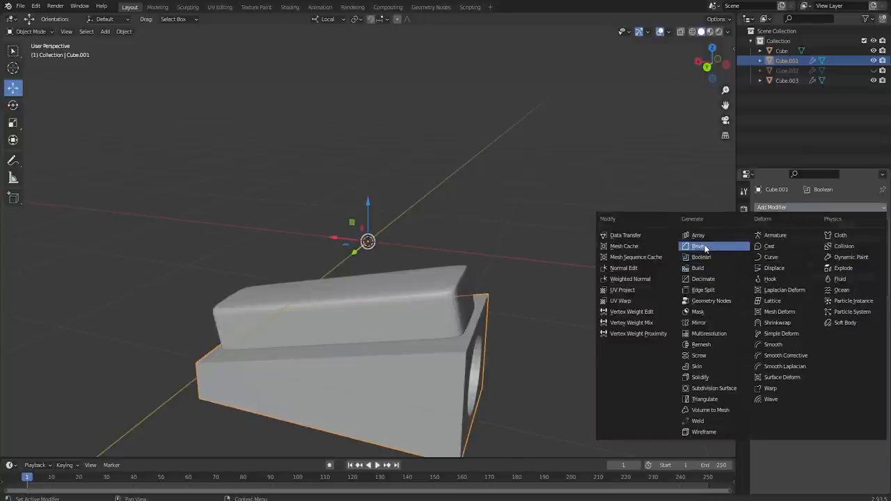
pyautogui.click(701, 256)
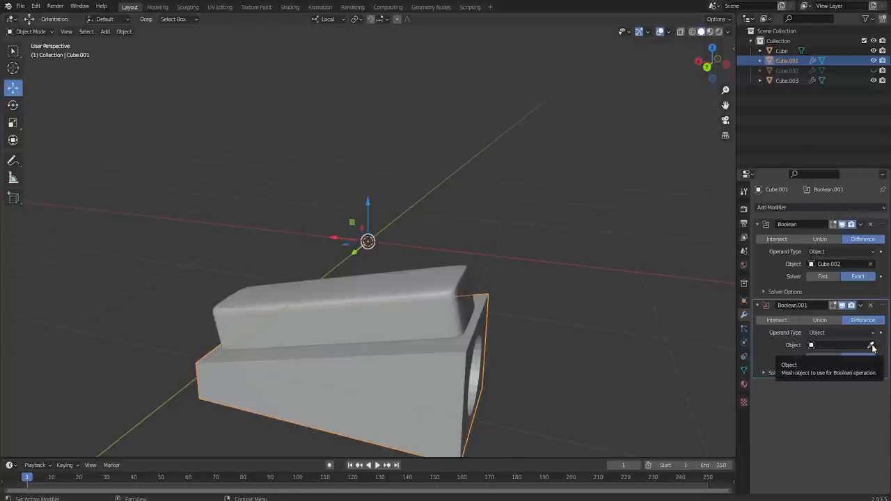
pyautogui.click(828, 345)
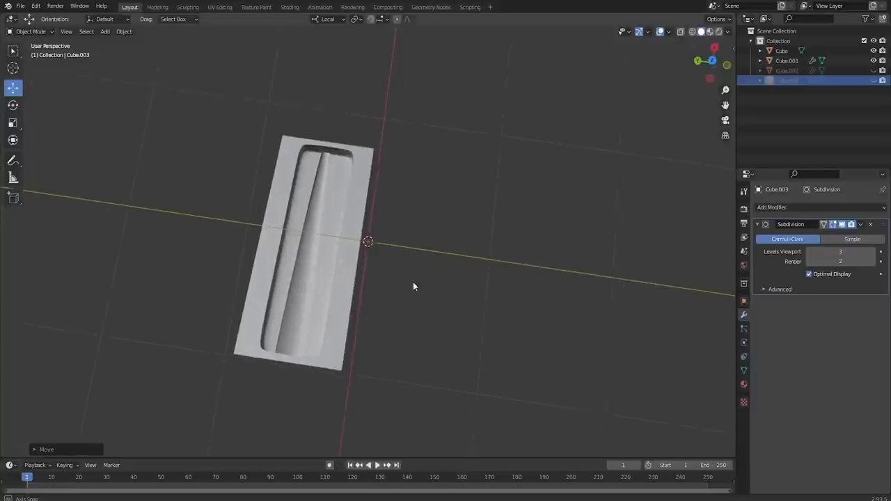
# - Orbit the view to inspect the recessed slot on top of the sharpener
pyautogui.moveTo(414, 285); pyautogui.dragTo(409, 262)
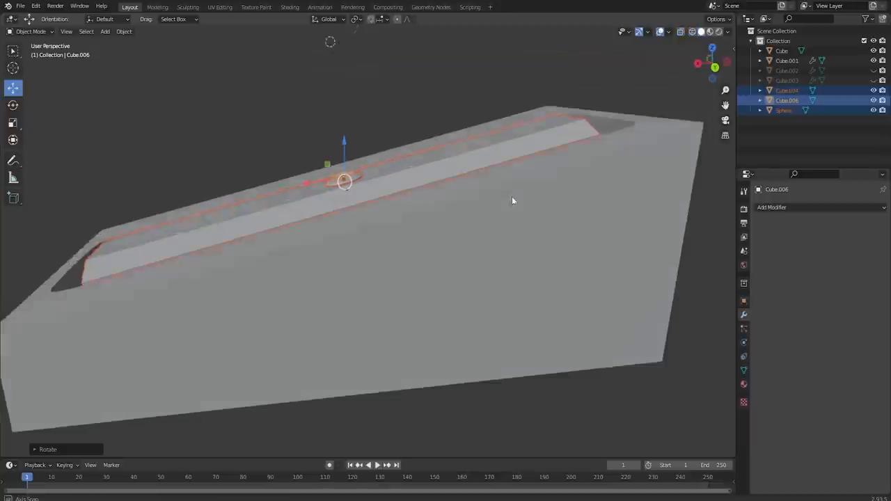
# - Orbit the view around the blade and the sharpener body
pyautogui.moveTo(511, 201); pyautogui.dragTo(362, 206)
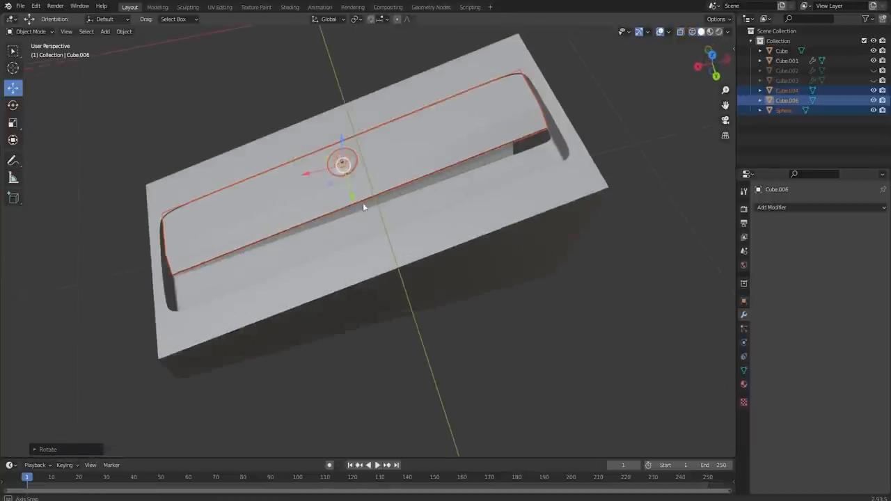
pyautogui.moveTo(362, 207); pyautogui.dragTo(254, 200)
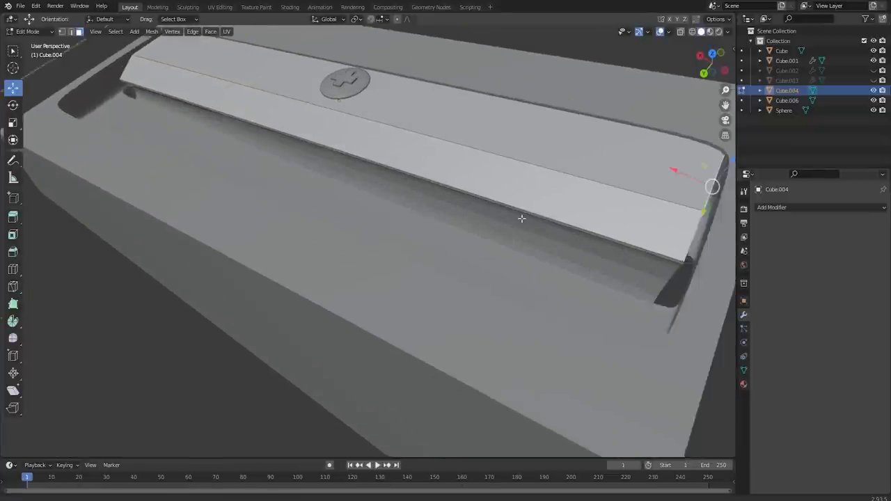
pyautogui.moveTo(522, 220); pyautogui.dragTo(392, 237)
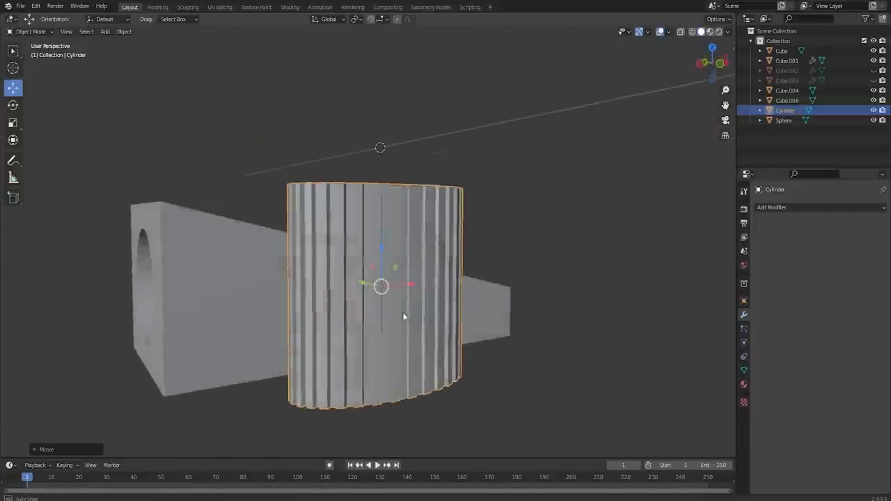
# - In top view, select Cube.001 and hide the ridged Cylinder cutter
pyautogui.press('KP_7')
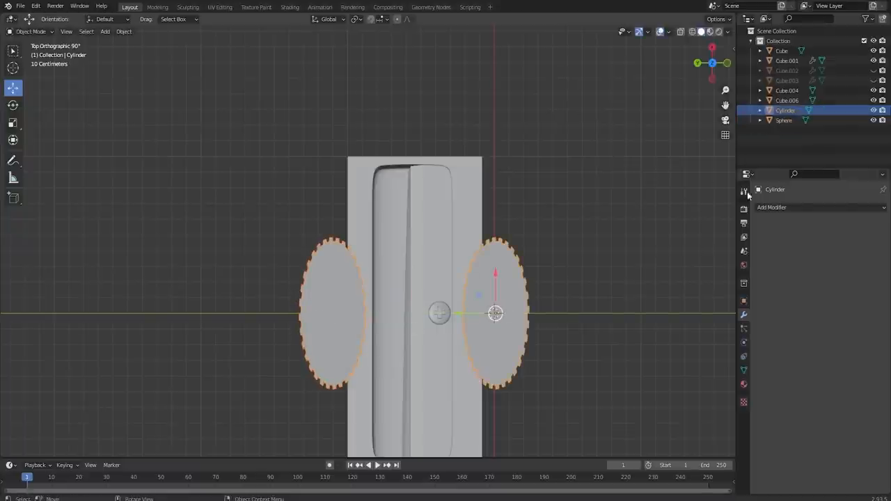
pyautogui.click(788, 60)
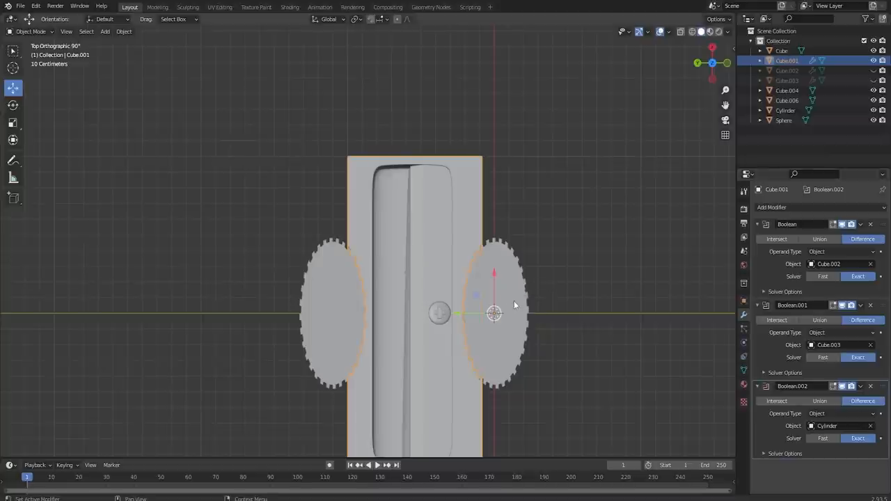
pyautogui.click(785, 110)
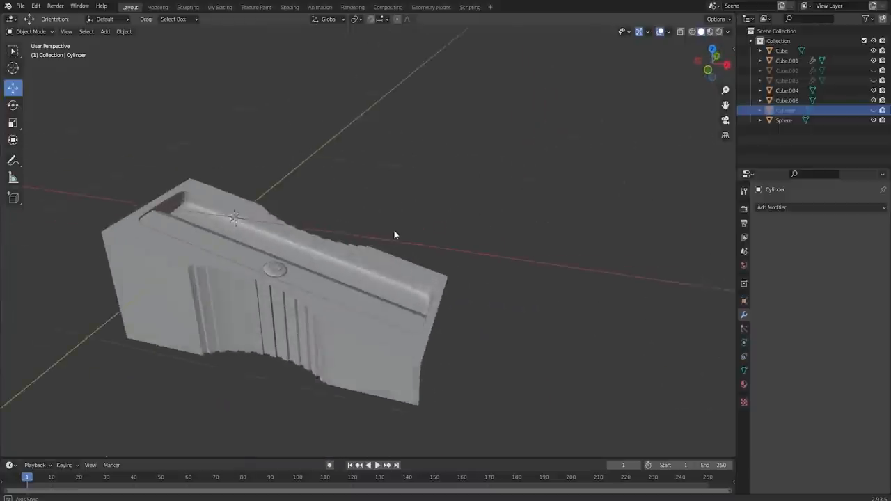
# - Orbit around the grooved sharpener and pull the view back
pyautogui.moveTo(394, 234); pyautogui.dragTo(427, 188)
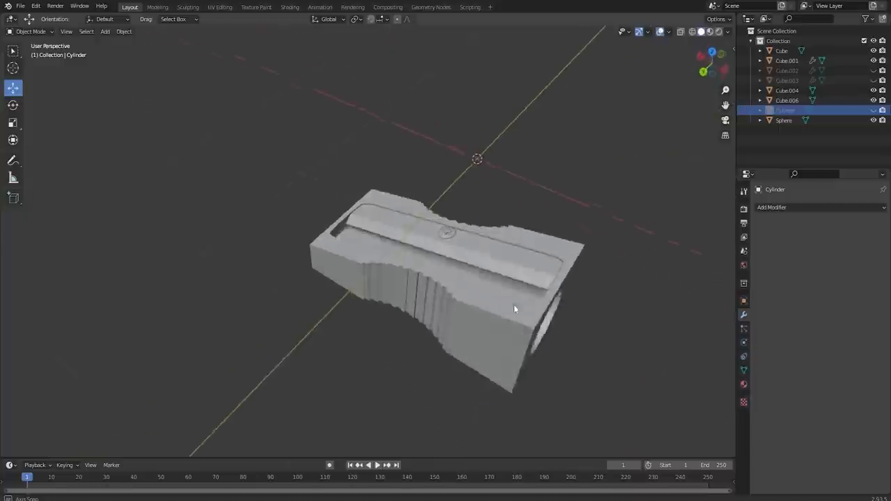
pyautogui.moveTo(515, 309); pyautogui.dragTo(386, 249)
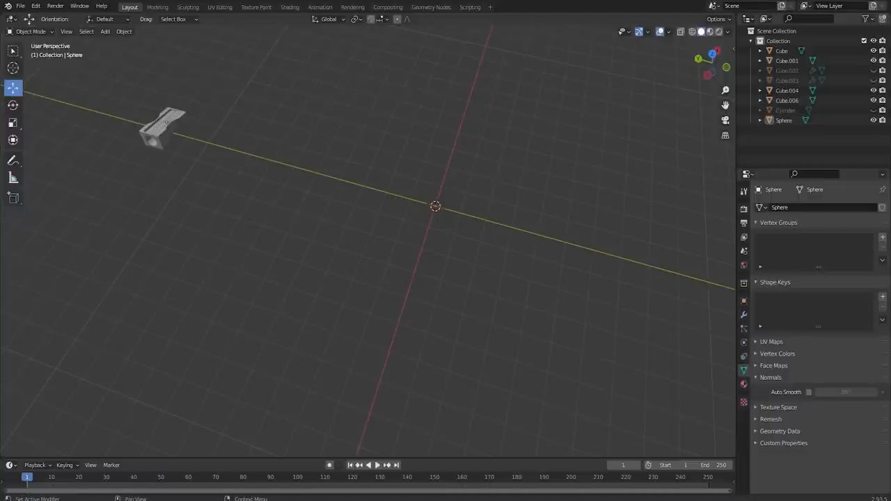
# - Add a 6-vertex cylinder at the origin and enter Edit Mode on it
pyautogui.click(105, 31)
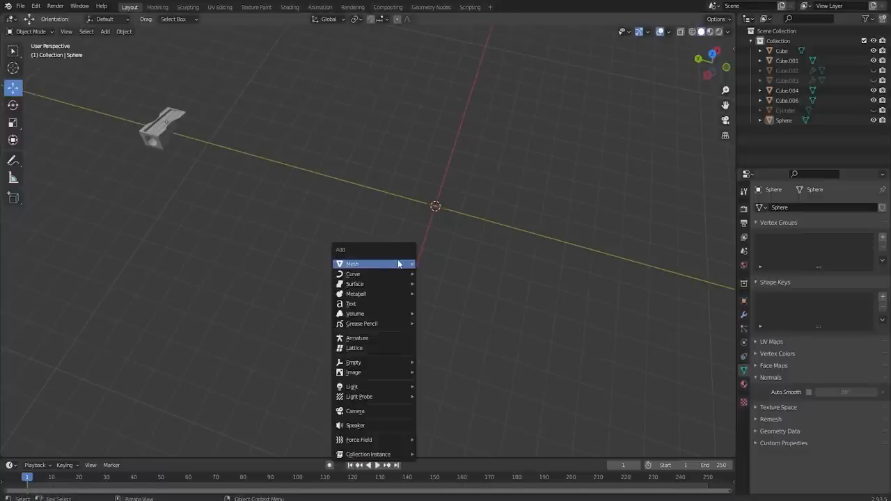
pyautogui.click(352, 263)
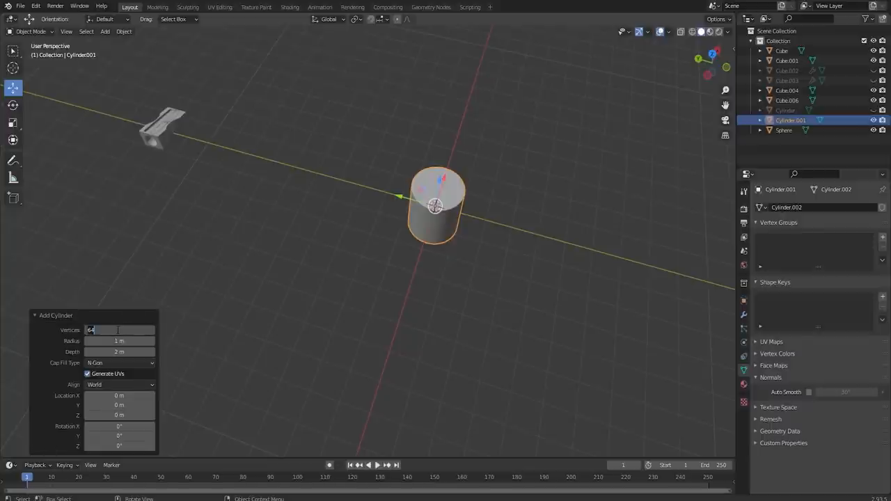
pyautogui.write('6')
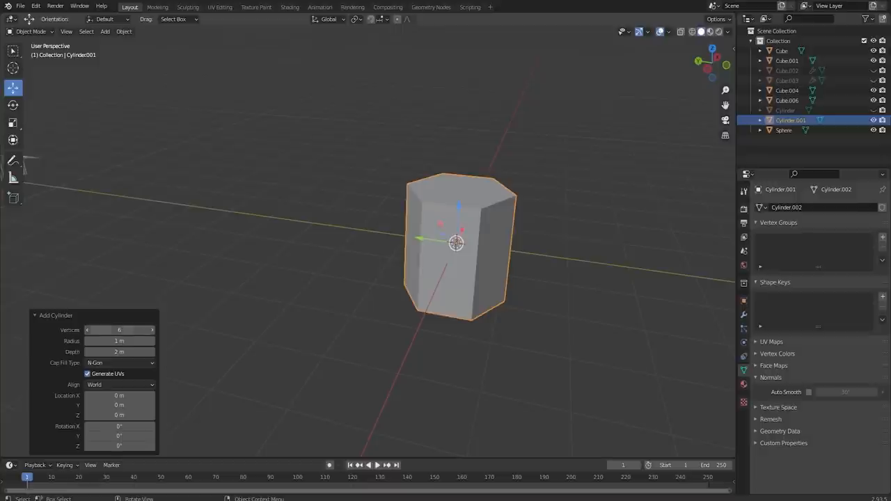
pyautogui.press('Tab')
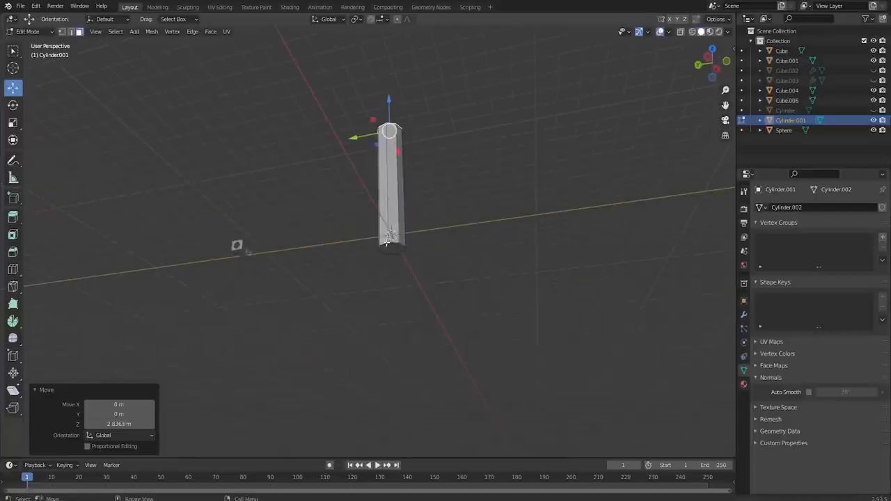
# - Shape the pencil's lower end into a point by sliding the tip edges
pyautogui.press('KP_3')
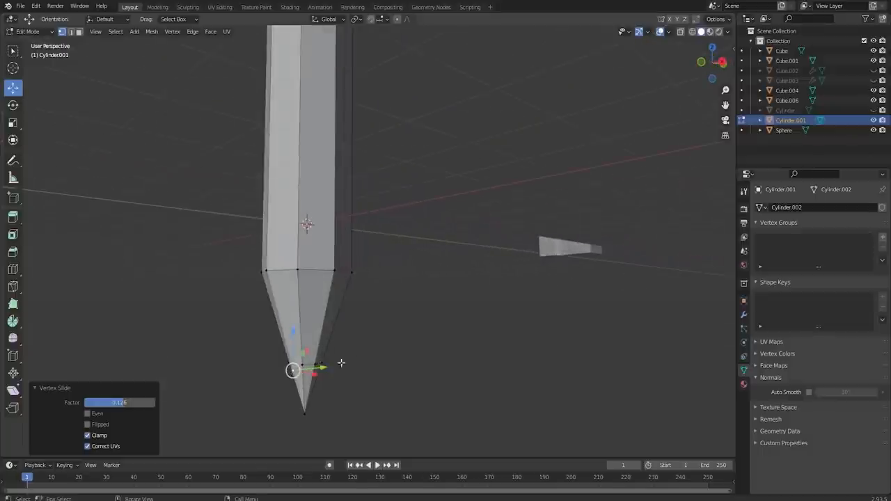
pyautogui.moveTo(293, 370); pyautogui.dragTo(301, 356)
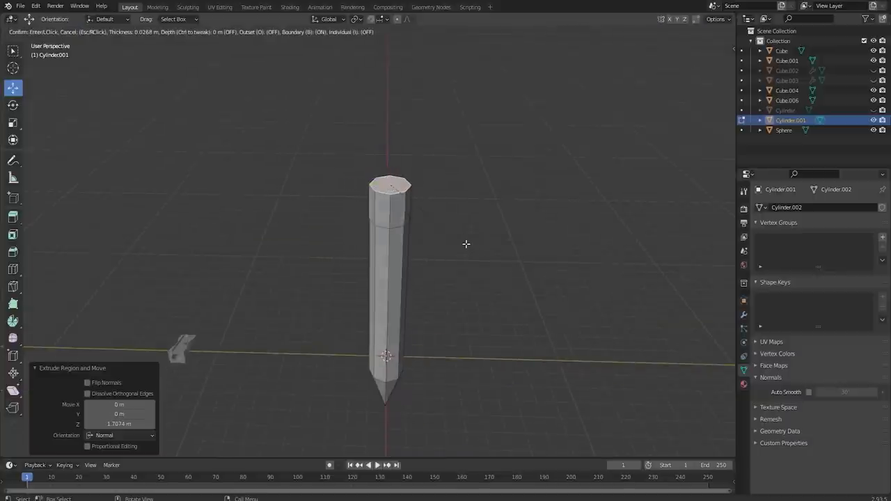
# - Scale the pencil to about 40 percent and shrink its band ring inward
pyautogui.press('i')
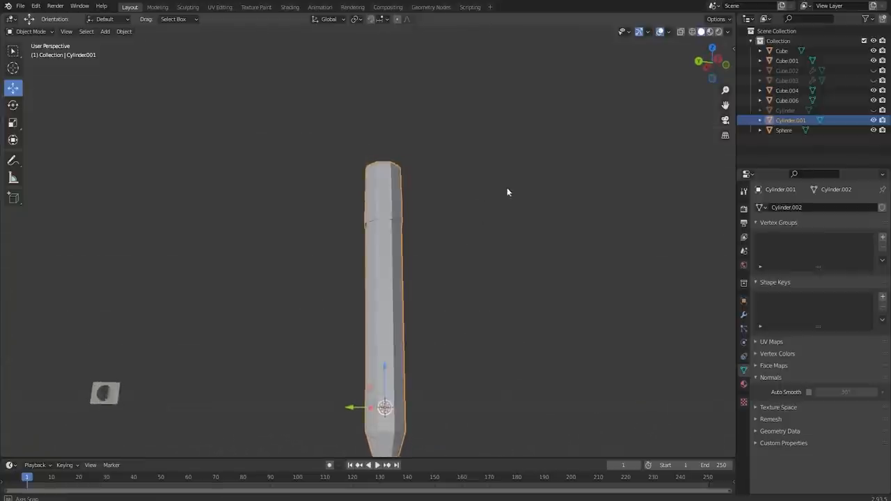
pyautogui.press('s')
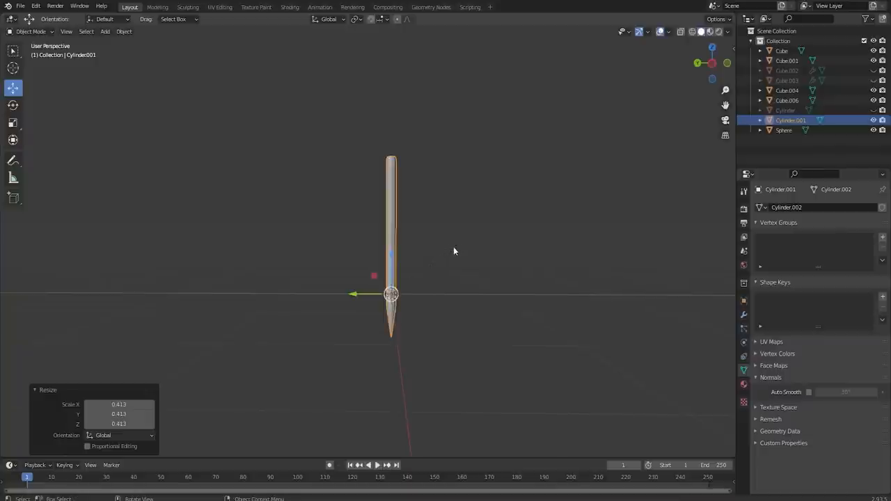
pyautogui.press('Tab')
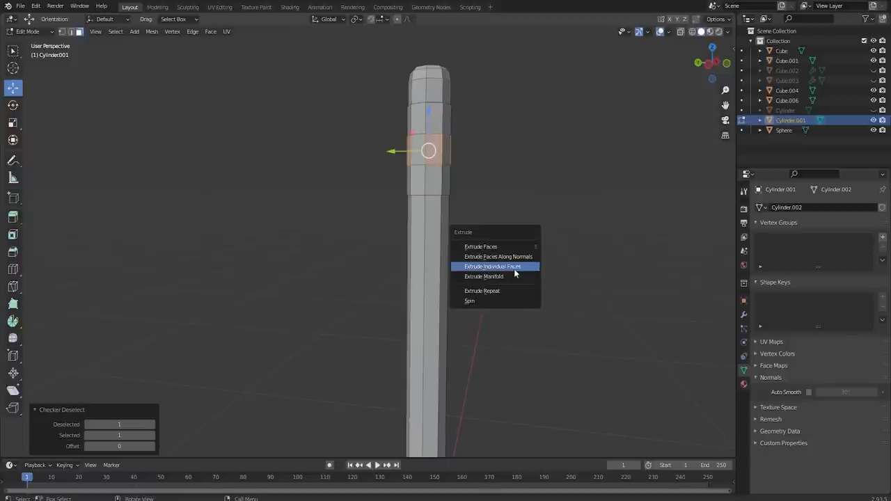
pyautogui.moveTo(492, 267)
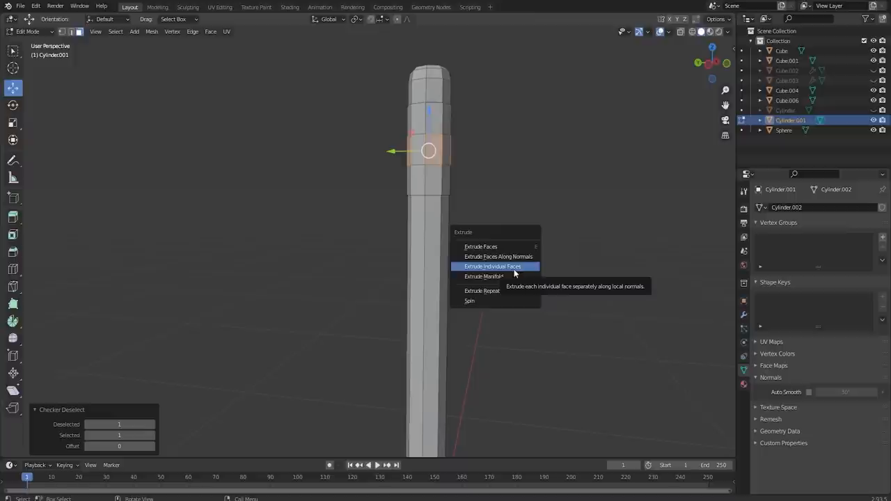
pyautogui.click(492, 267)
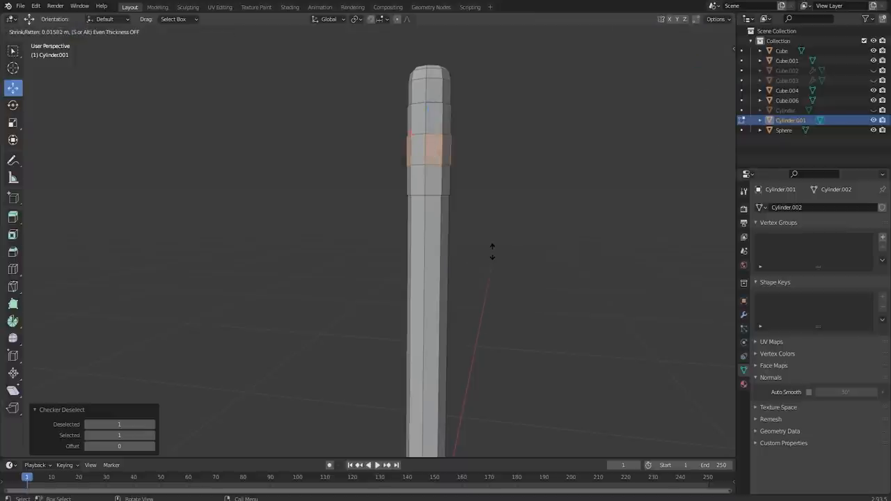
pyautogui.moveTo(492, 250); pyautogui.dragTo(506, 366)
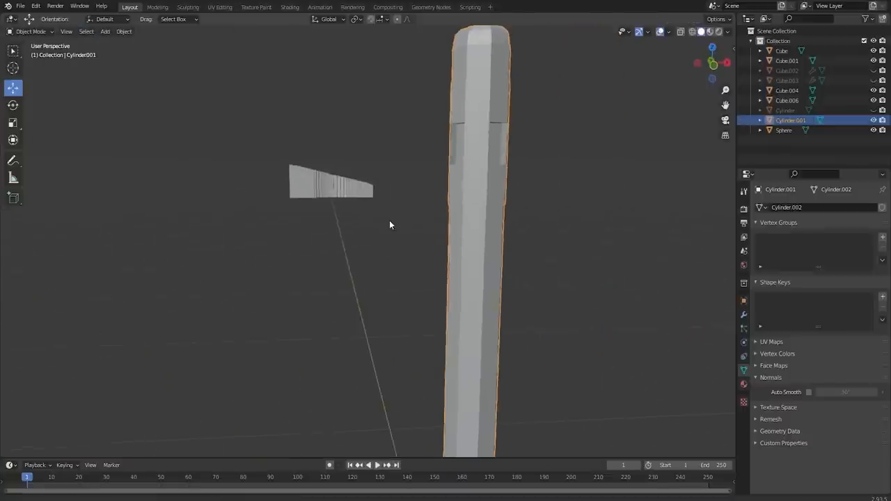
# - Separate the pencil tip into its own object and move the pencil off-centre
pyautogui.press('Tab')
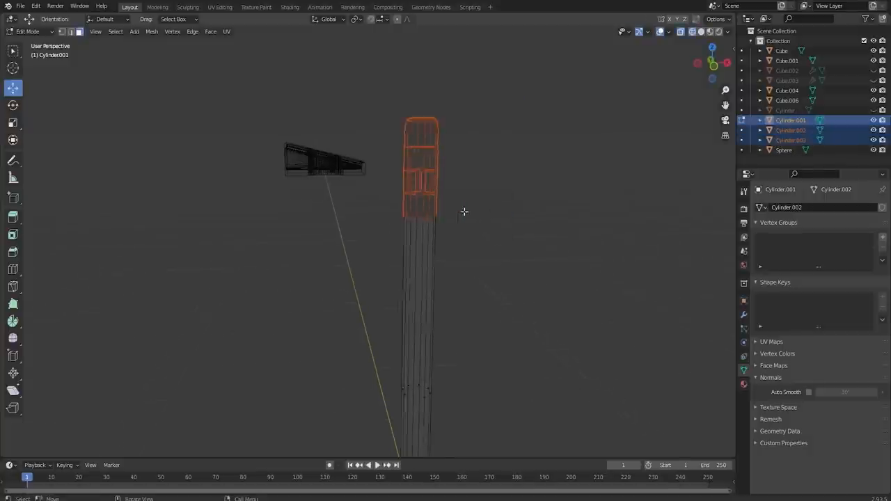
pyautogui.moveTo(344, 158); pyautogui.dragTo(494, 269)
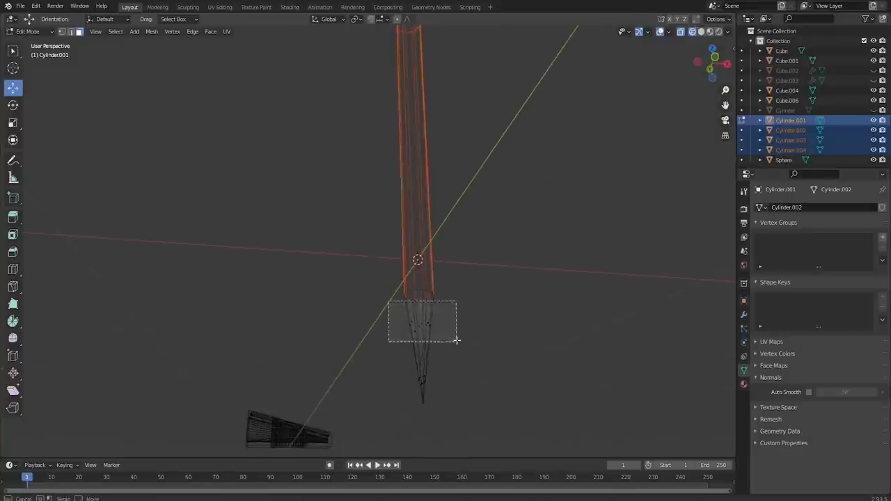
pyautogui.press('p')
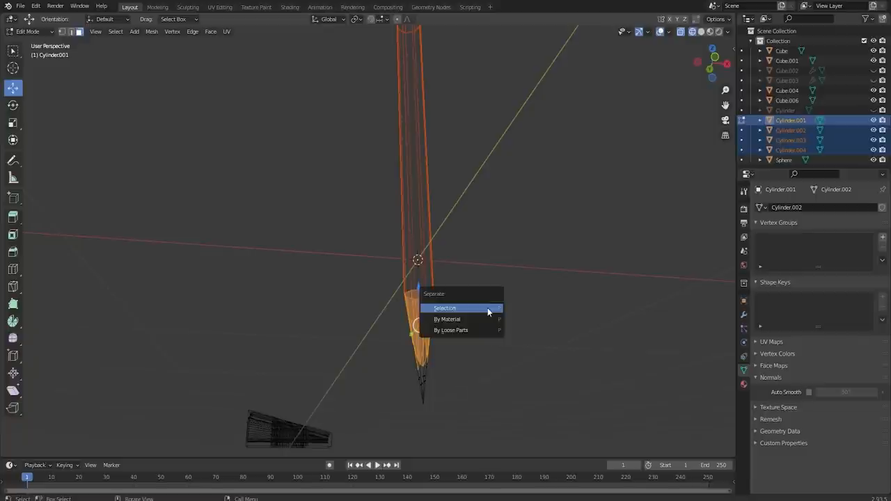
pyautogui.click(444, 308)
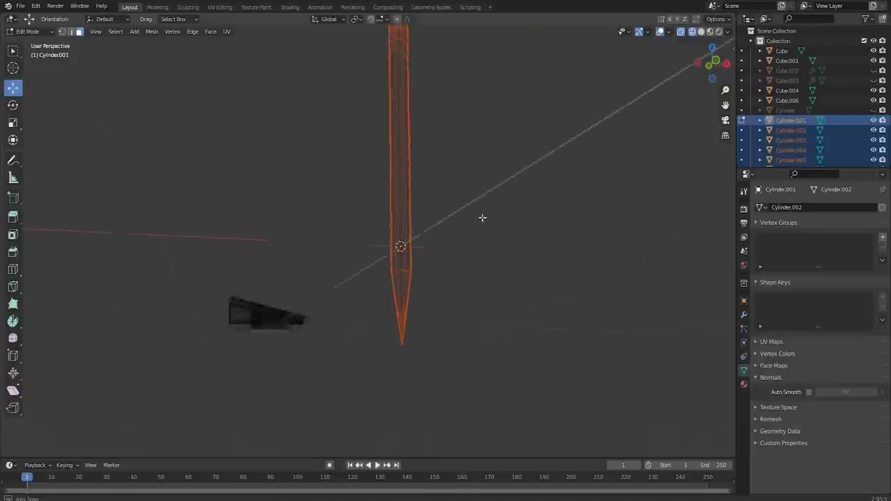
pyautogui.press('Tab')
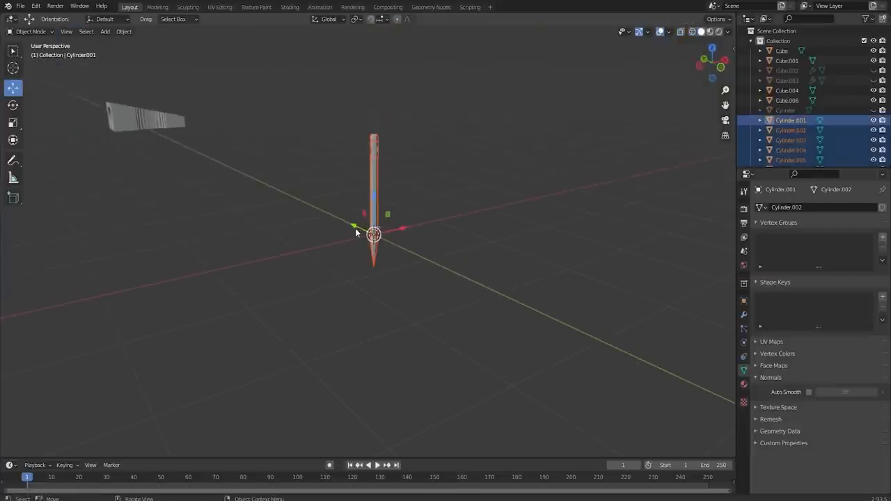
pyautogui.moveTo(373, 234); pyautogui.dragTo(352, 237)
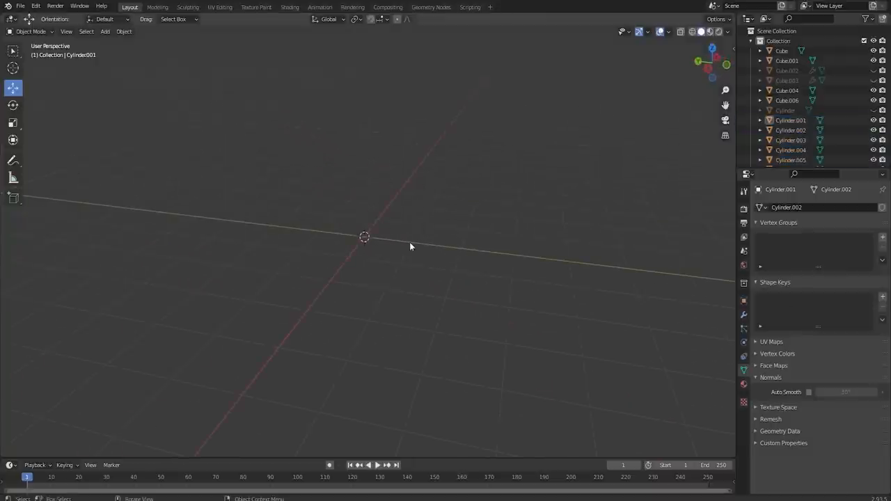
# - Add a cube and stretch it into a flat board shape
pyautogui.click(105, 31)
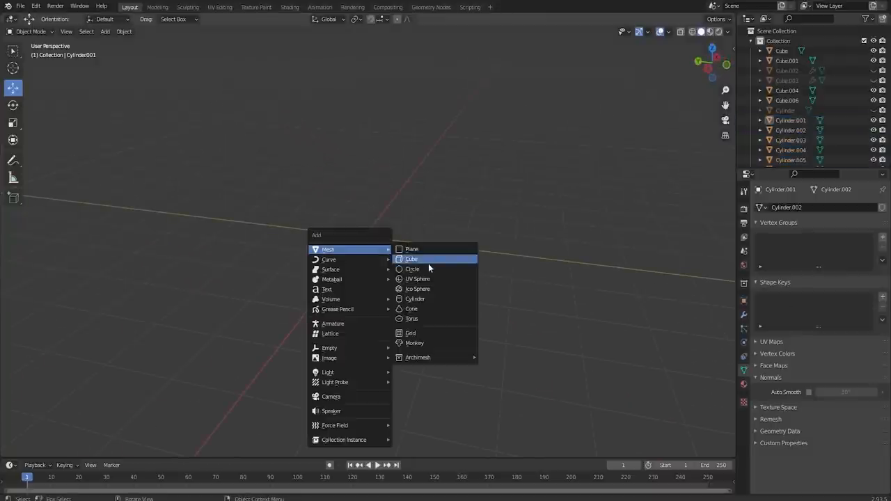
pyautogui.click(411, 259)
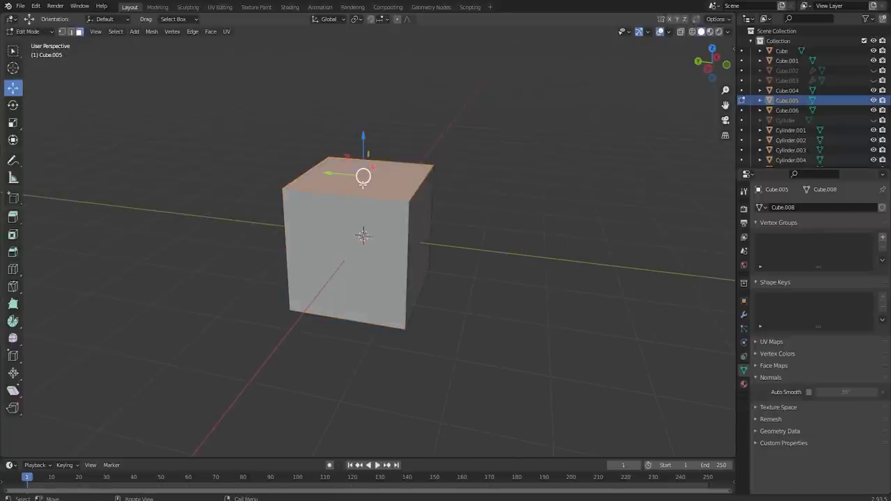
pyautogui.moveTo(363, 174); pyautogui.dragTo(362, 278)
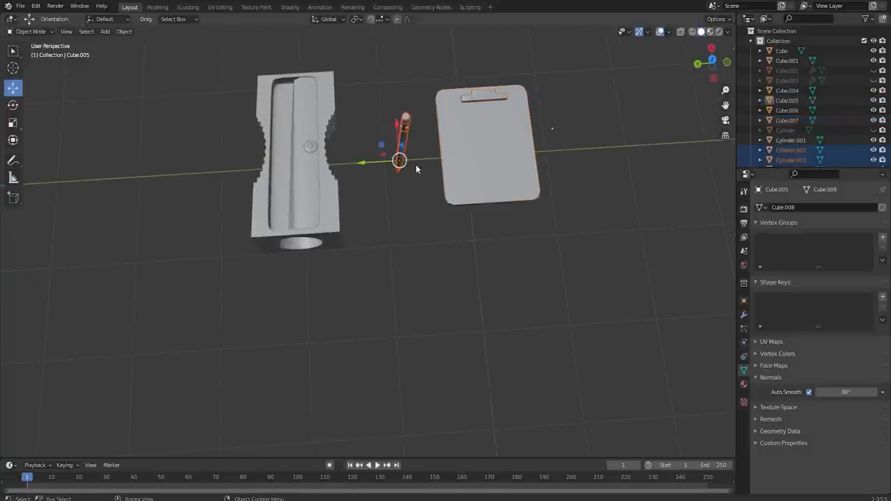
# - Rotate the stapler parts (Cube.008–Cube.011) into a tapered base and sloped top arm
pyautogui.press('r')
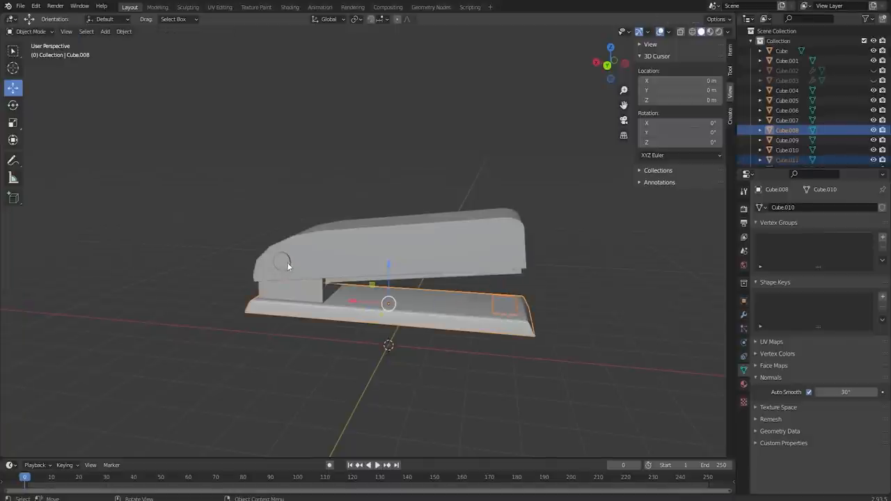
# - Select the stapler parts and move them alongside the other items in the row
pyautogui.click(506, 307)
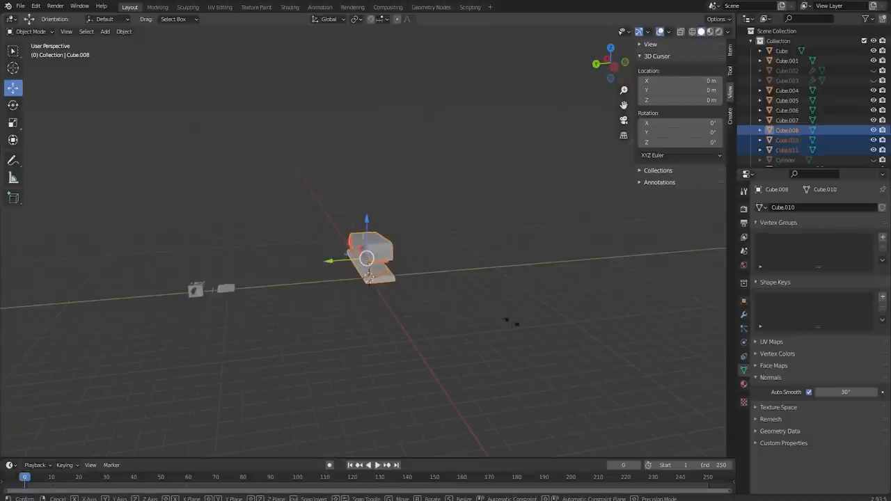
pyautogui.moveTo(369, 257); pyautogui.dragTo(286, 323)
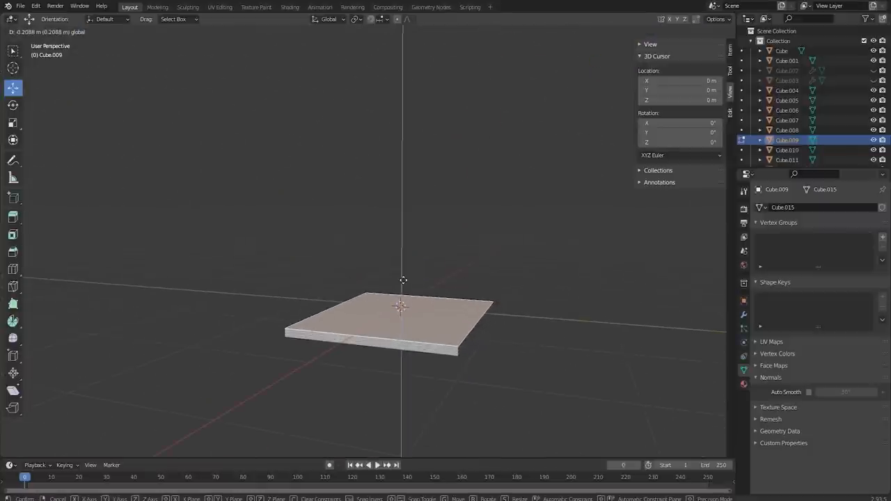
# - In Edit Mode, tilt the slab's back edge upward into an angled raised section
pyautogui.press('Tab')
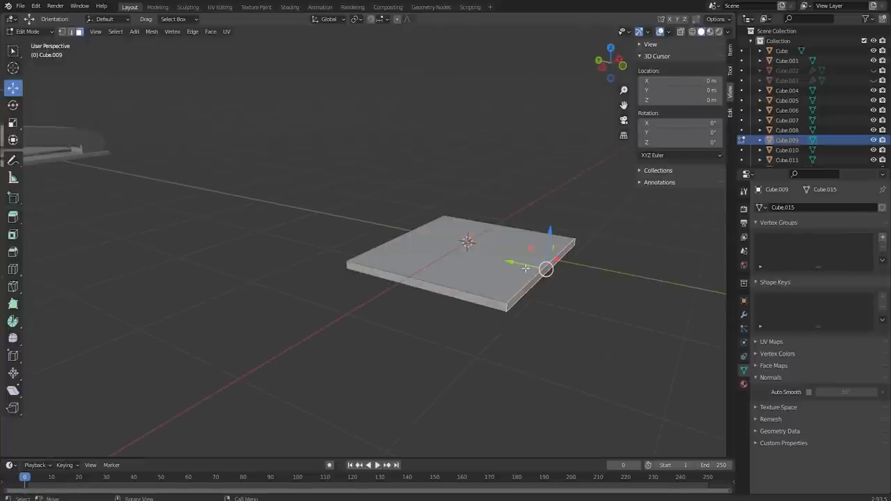
pyautogui.moveTo(546, 268); pyautogui.dragTo(438, 287)
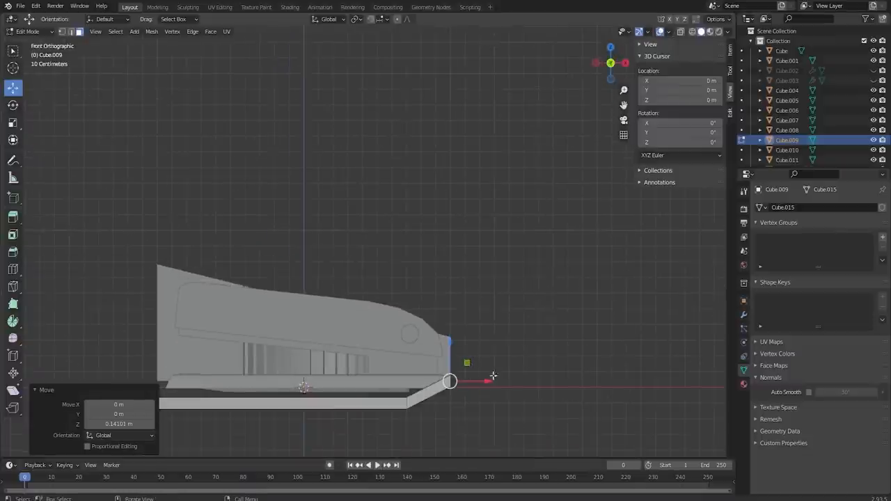
pyautogui.press('r')
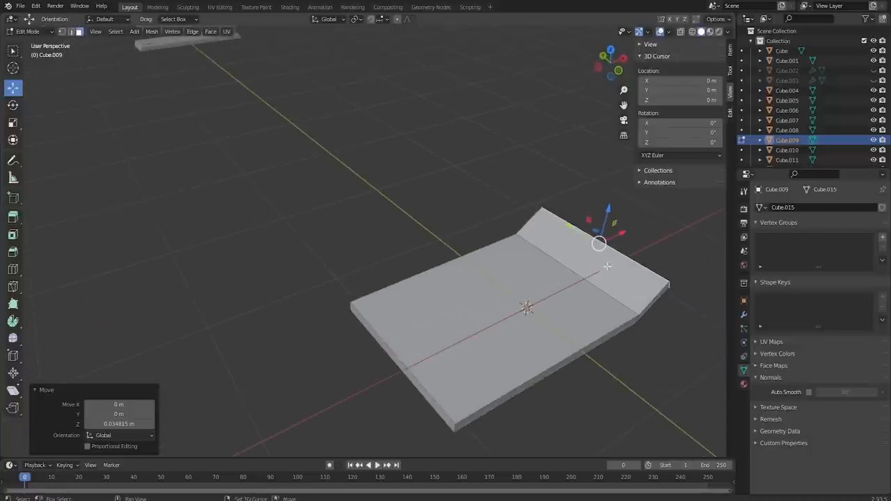
pyautogui.click(327, 19)
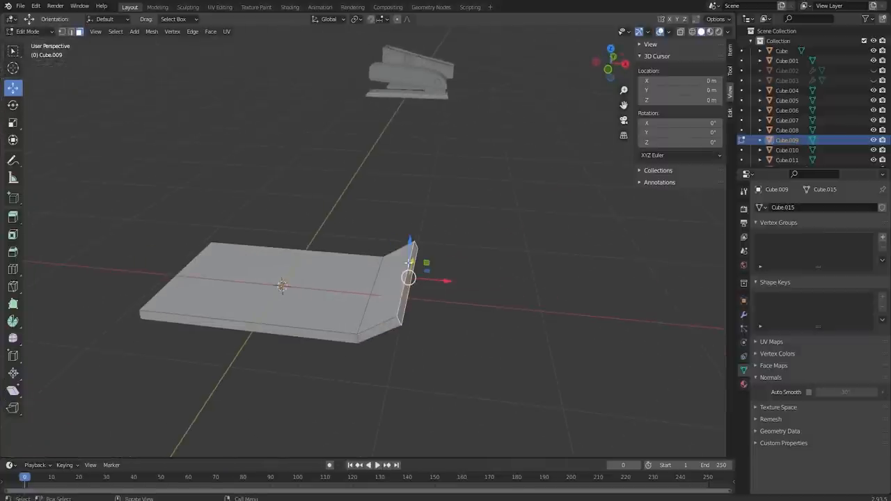
pyautogui.moveTo(411, 278); pyautogui.dragTo(425, 282)
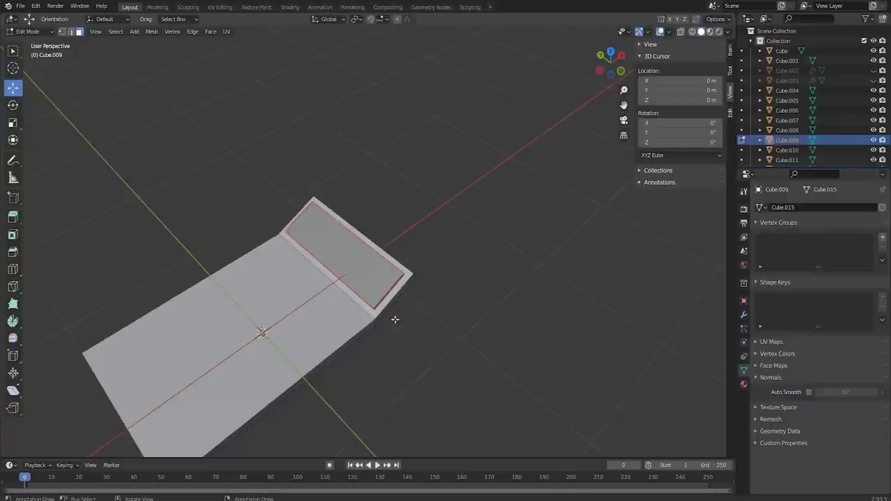
pyautogui.moveTo(411, 373)
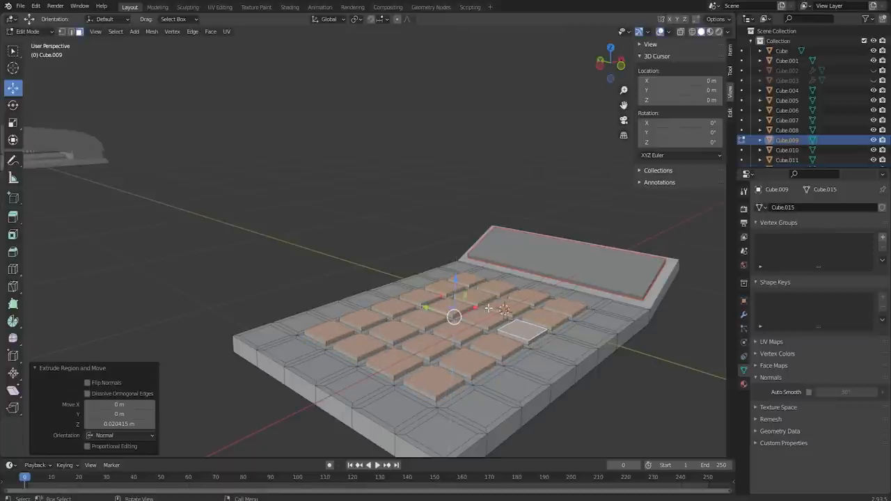
# - Extrude the selected key faces and return to Object Mode to check the shape
pyautogui.press('Tab')
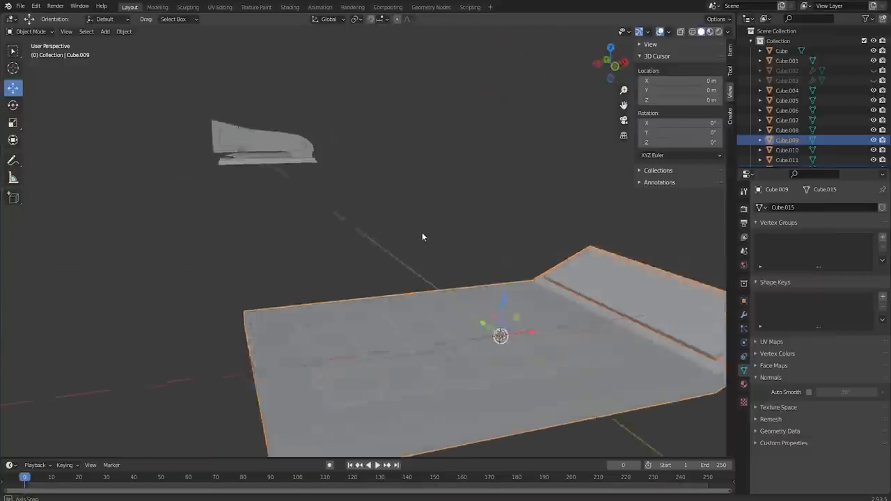
pyautogui.press('Tab')
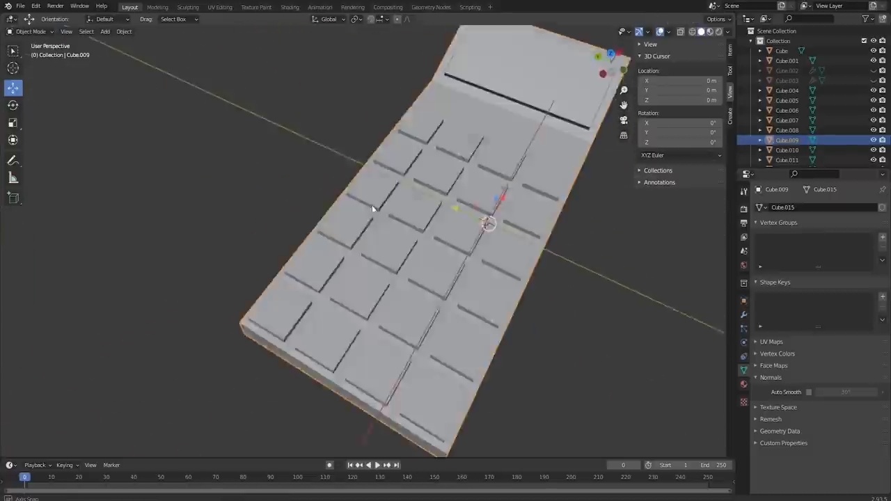
# - Extrude the calculator's key faces along their normals and refine the body mesh
pyautogui.press('Tab')
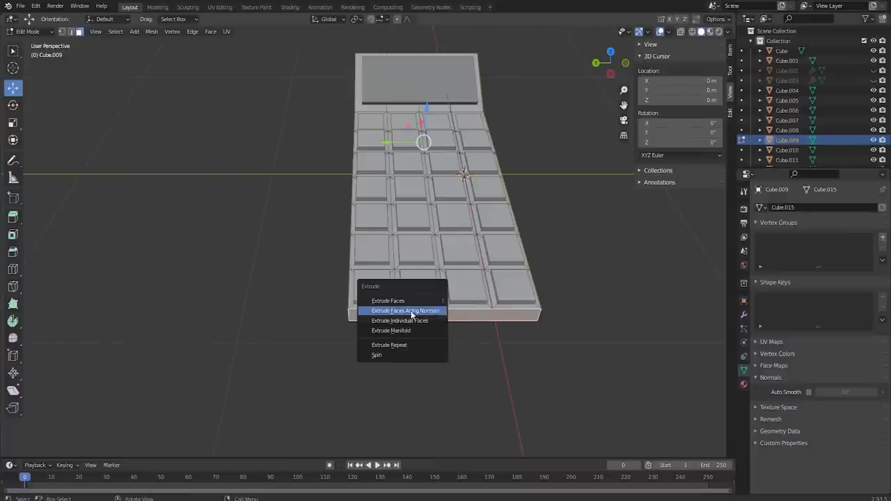
pyautogui.click(405, 311)
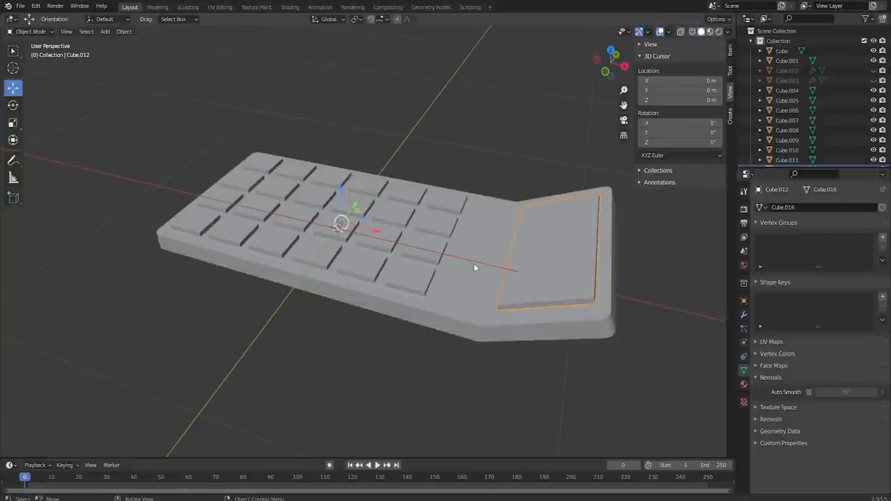
pyautogui.press('Tab')
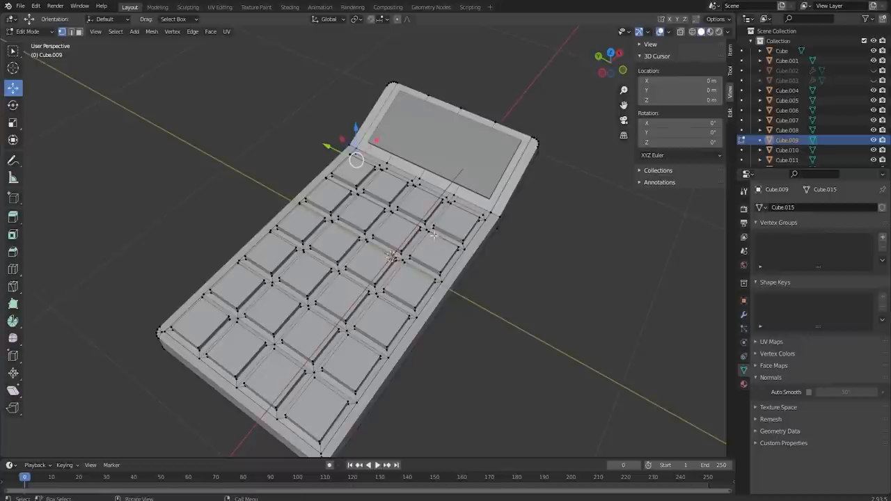
pyautogui.press('l')
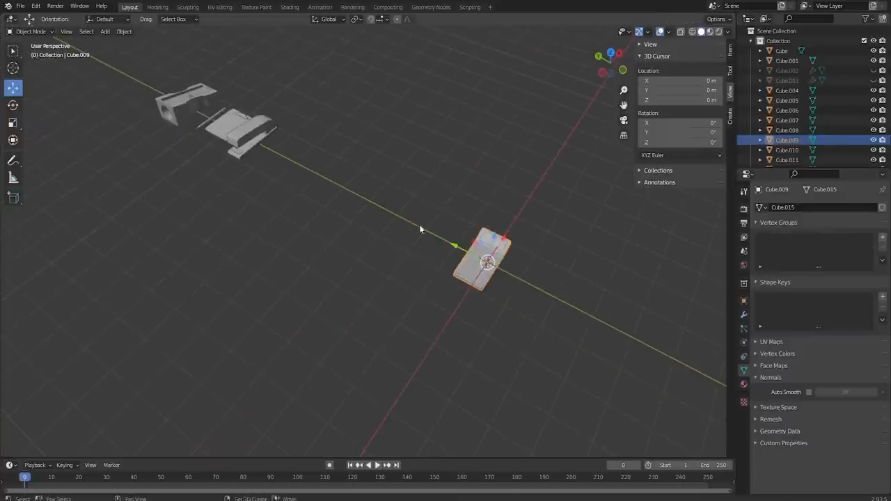
# - Move the small calculator along Y to sit after the stapler
pyautogui.moveTo(484, 261); pyautogui.dragTo(278, 150)
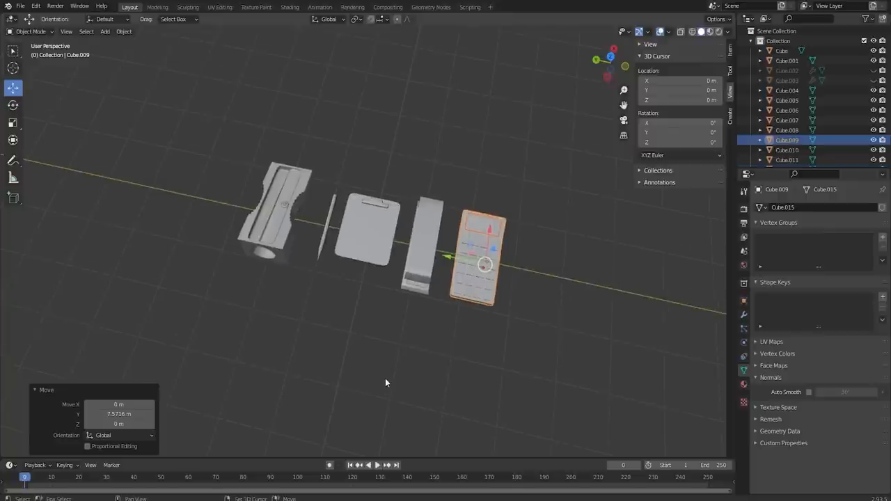
pyautogui.moveTo(482, 383)
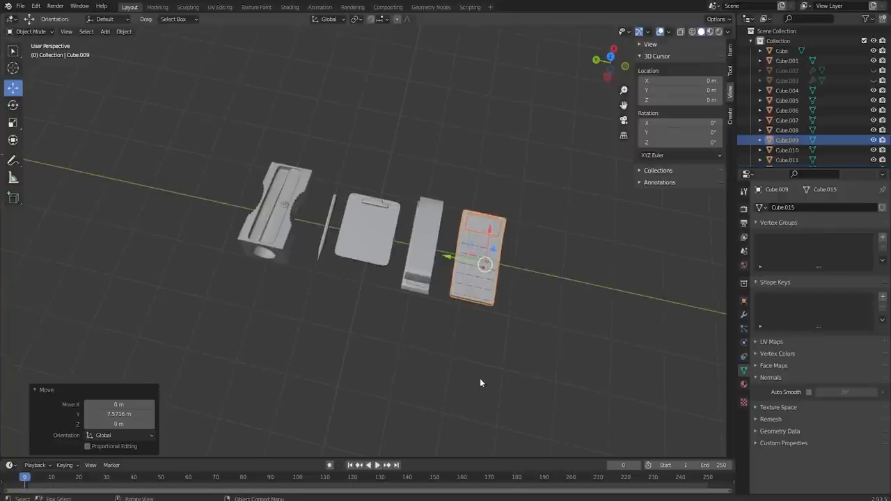